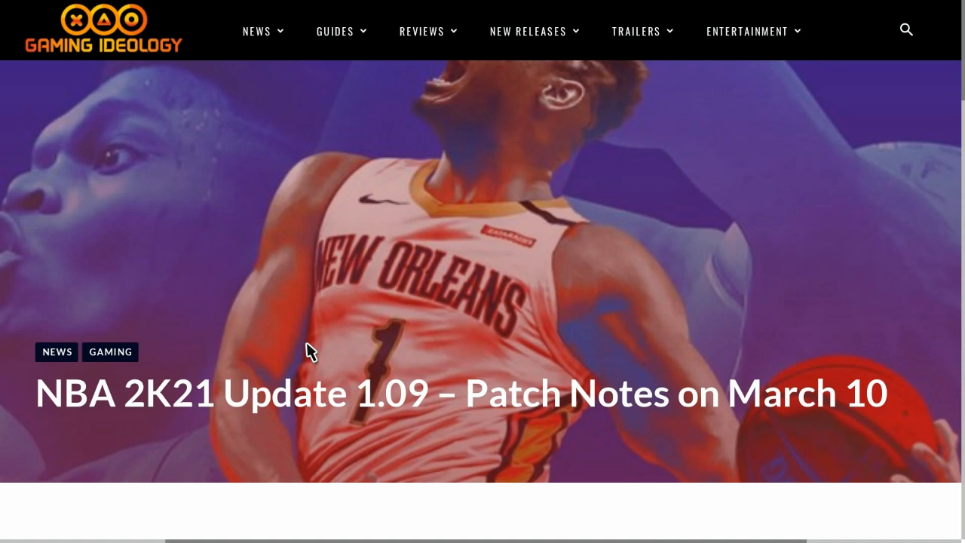
scroll("down", 3)
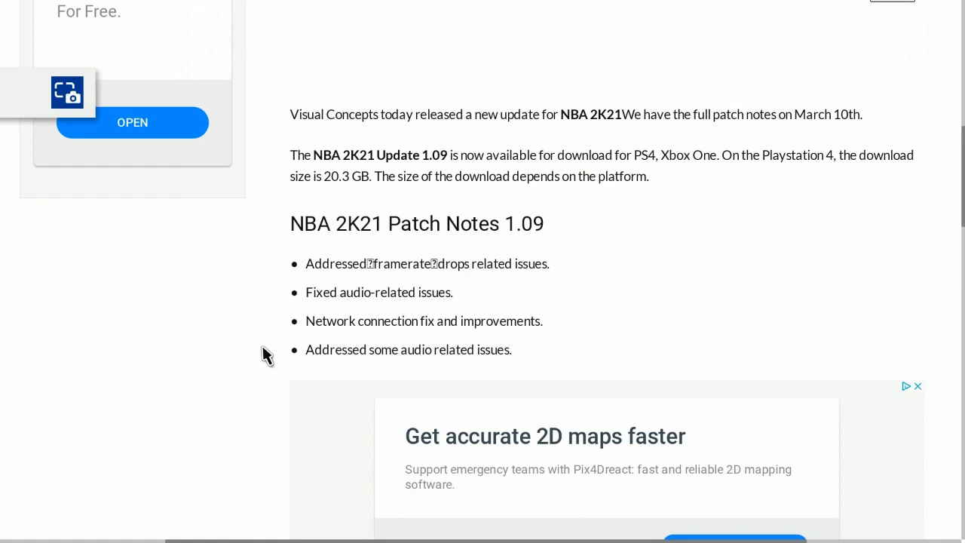